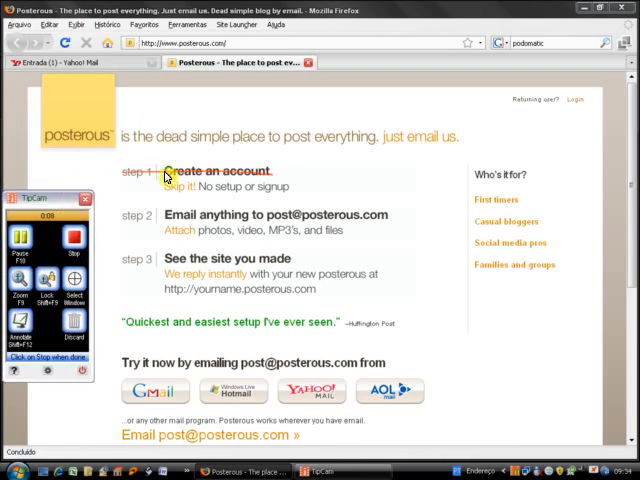
mouse_move(168, 204)
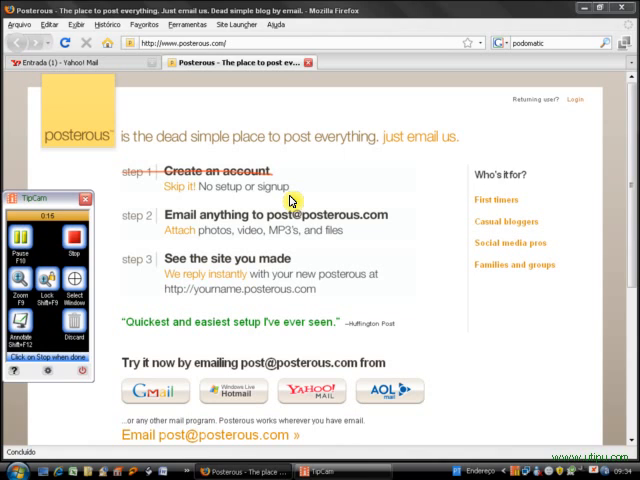
mouse_move(168, 244)
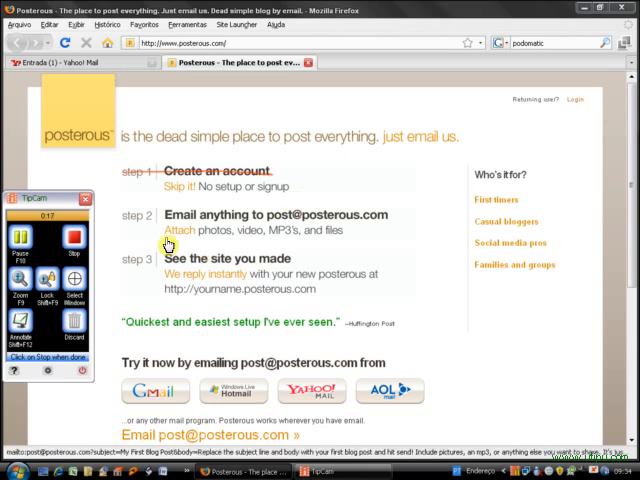
mouse_move(264, 244)
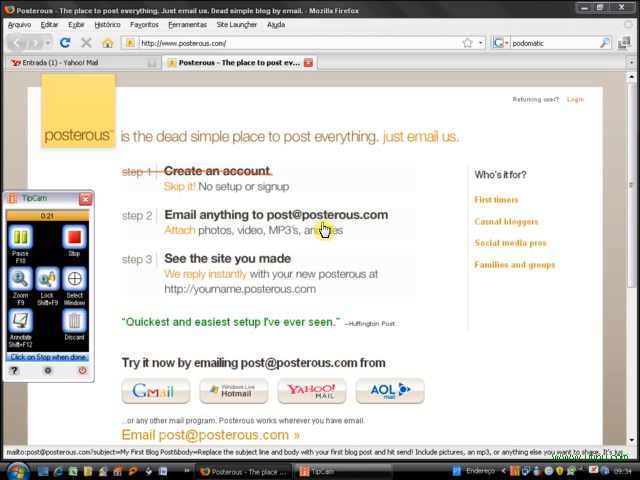
mouse_move(382, 230)
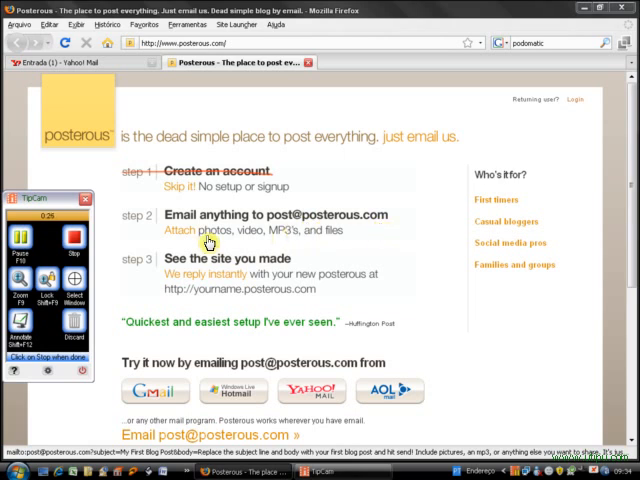
mouse_move(282, 242)
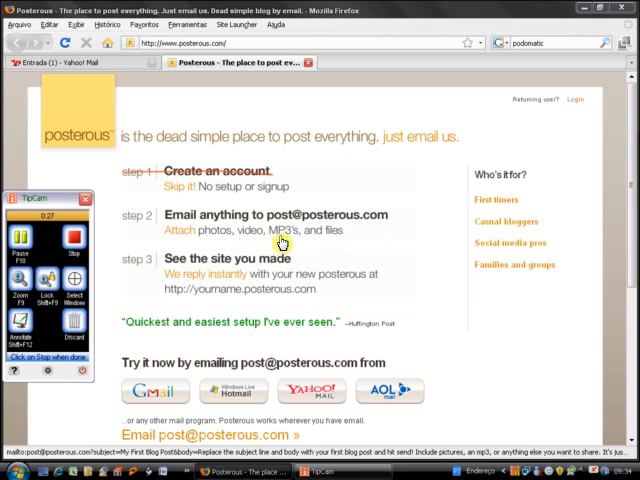
mouse_move(328, 232)
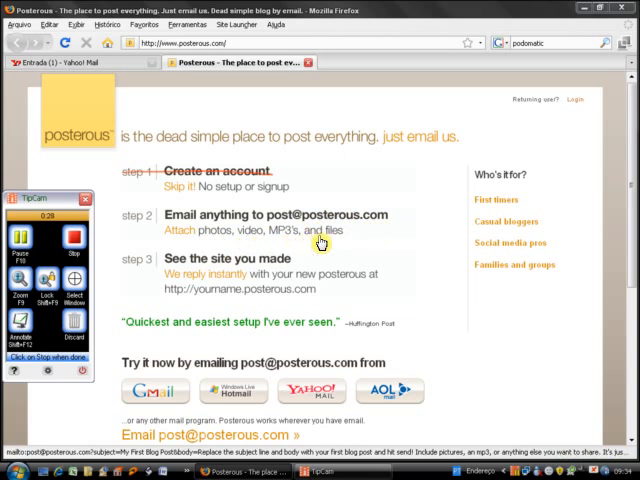
mouse_move(340, 244)
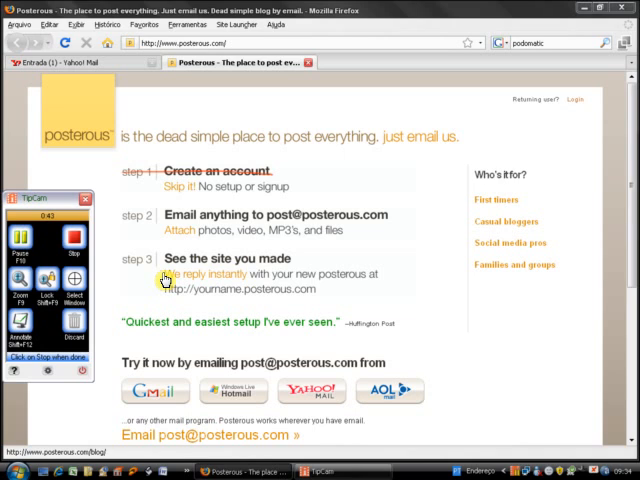
mouse_move(140, 200)
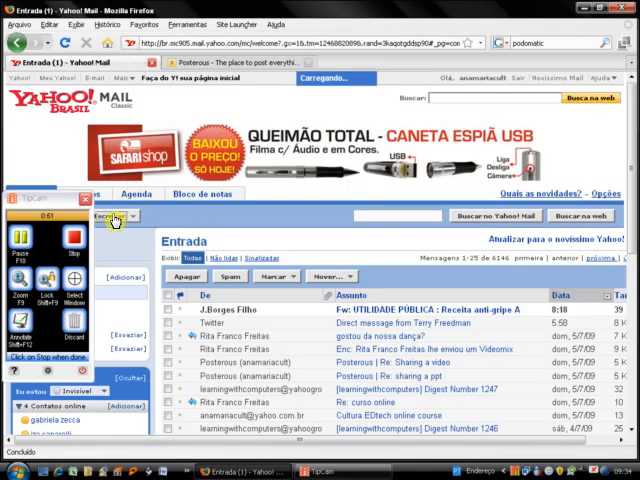
Step: Start a new email addressed to the Posterous posting address with subject 'photo'
click(96, 216)
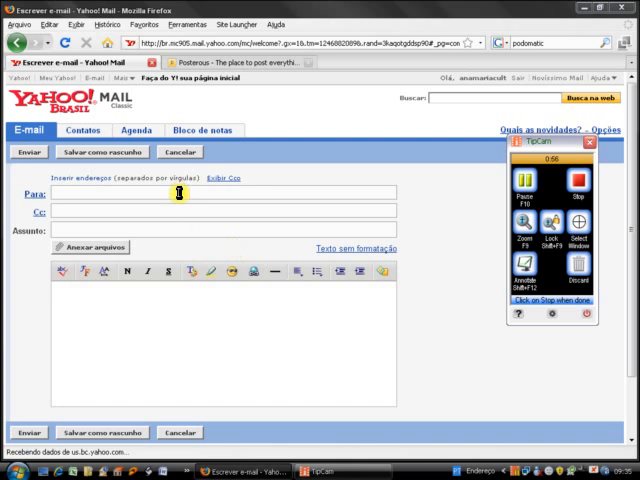
text(post)
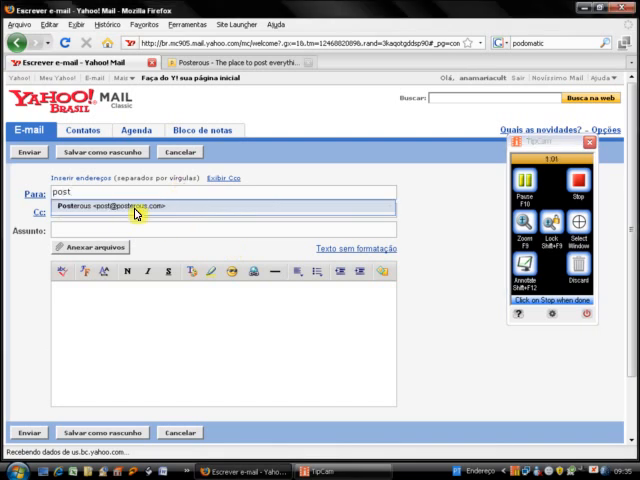
click(136, 208)
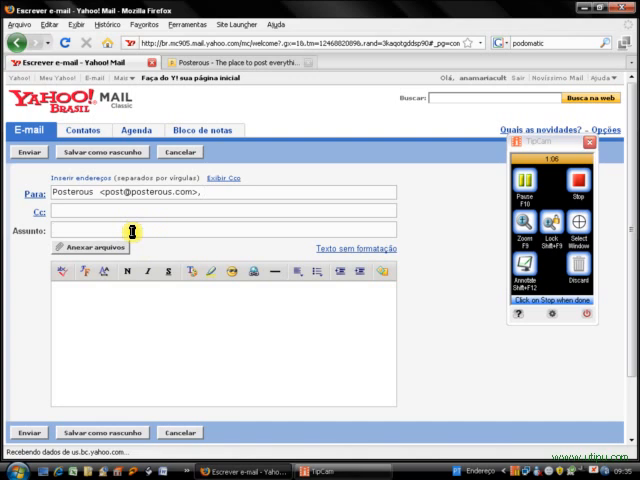
text(photo)
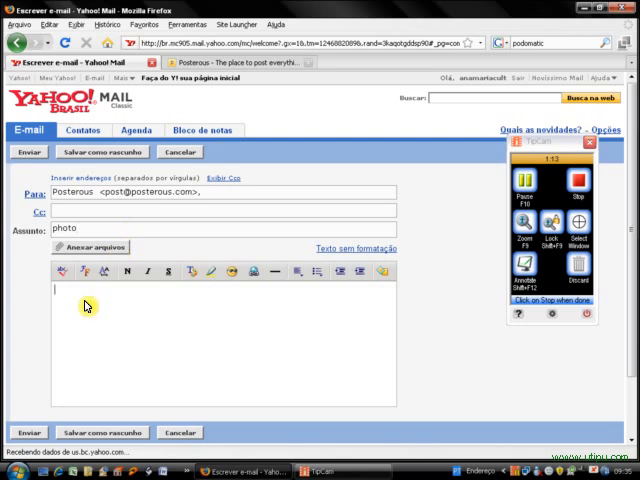
Step: Write the body line 'This is a photo I edited online'
text(This is a photo I edited)
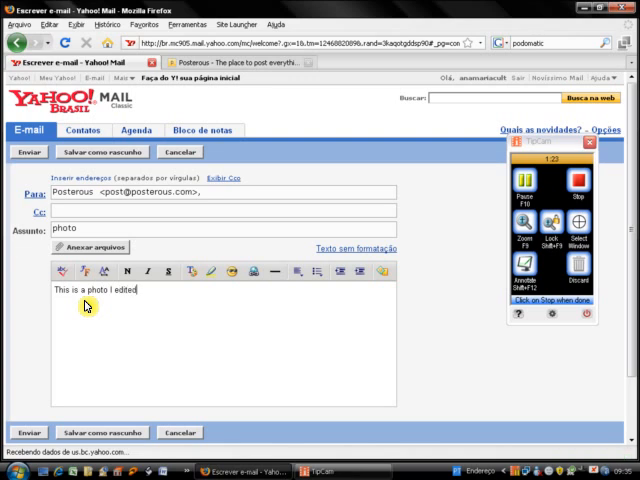
text(with)
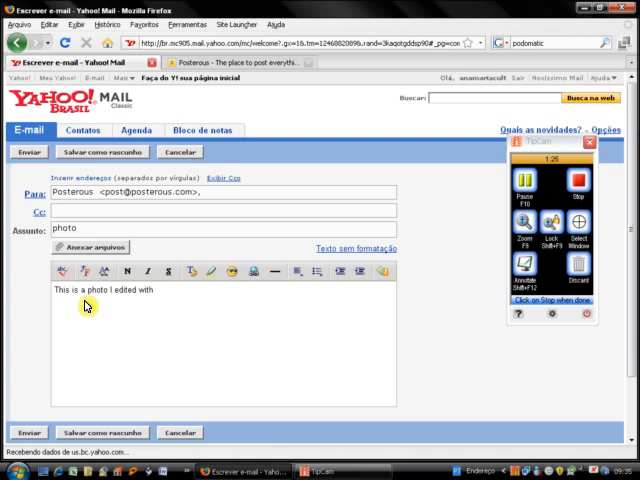
text(fu)
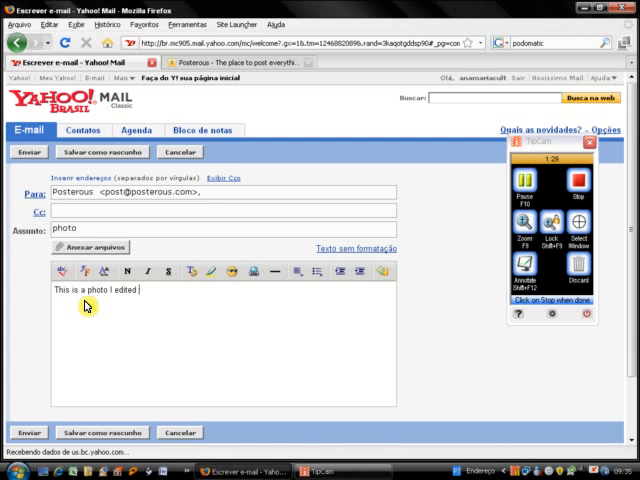
text(online)
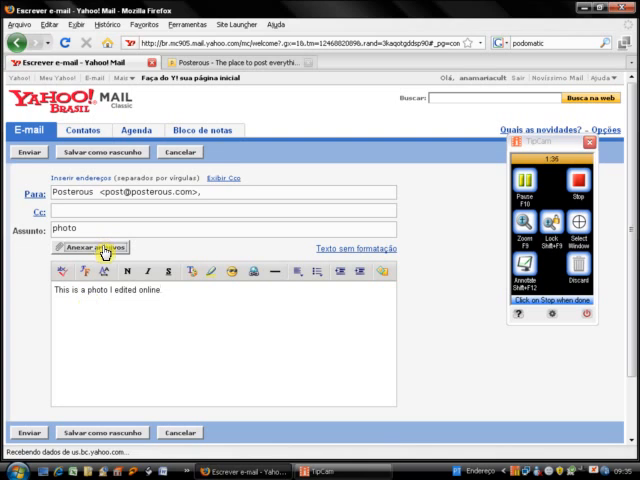
Step: Attach the notebook photo JPG from the computer to the draft
click(88, 246)
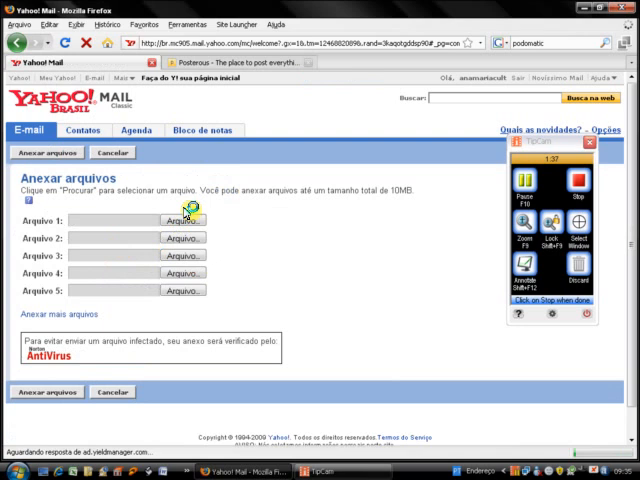
click(182, 220)
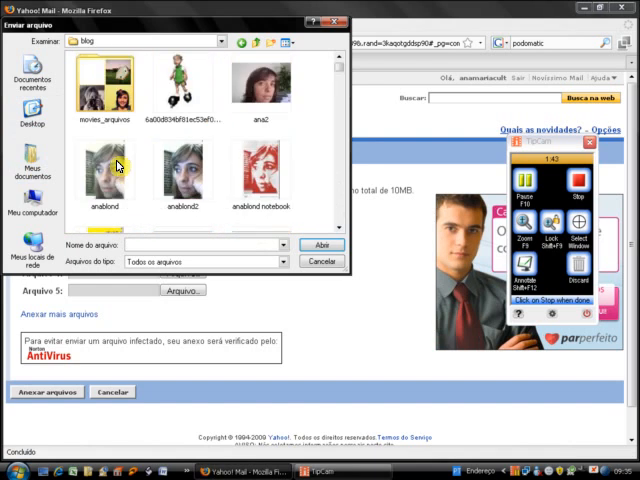
click(260, 176)
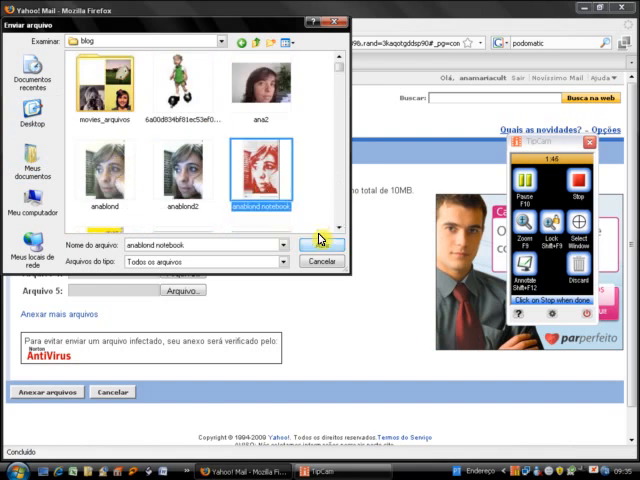
click(322, 244)
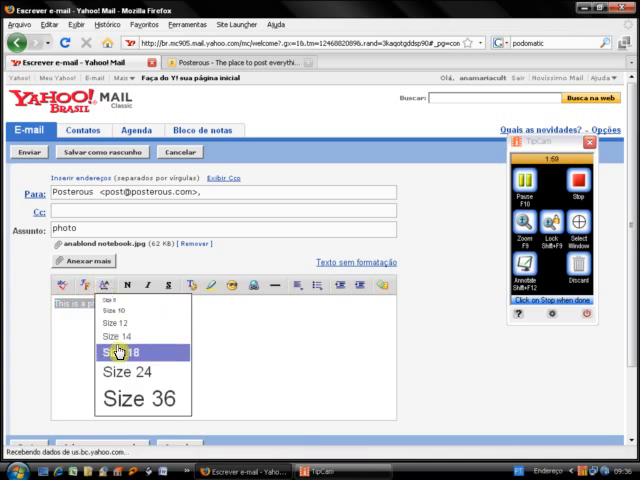
Step: Enlarge the caption text to size 18 and send the photo email to Posterous
click(128, 352)
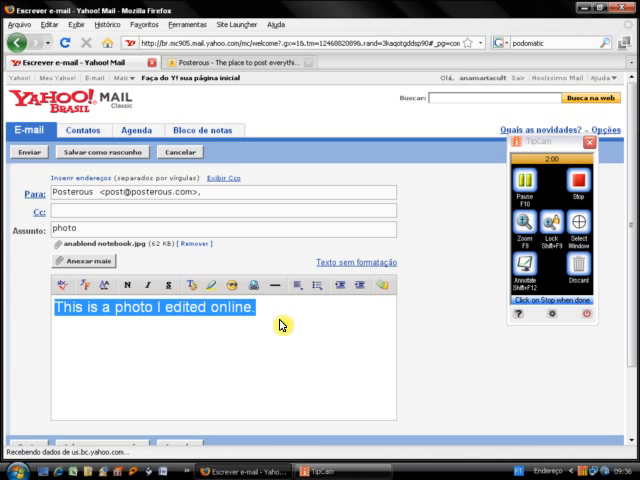
click(284, 324)
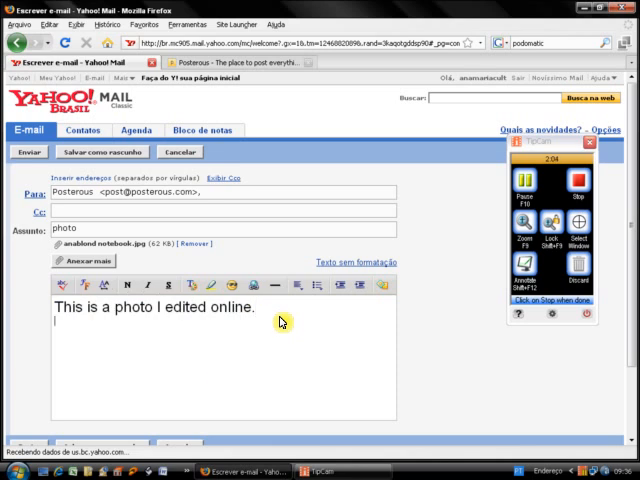
text(#)
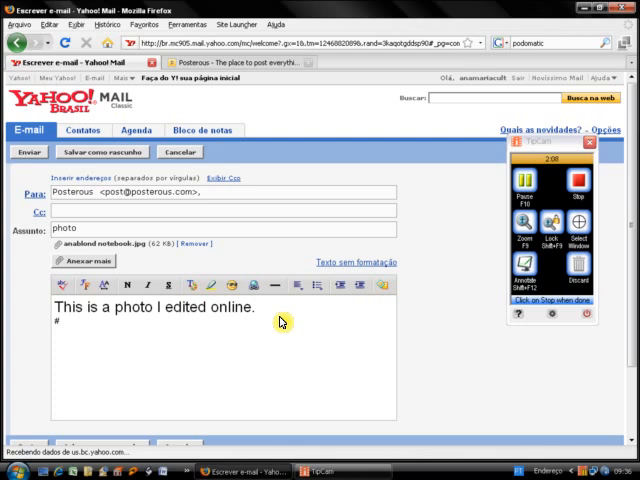
text(k)
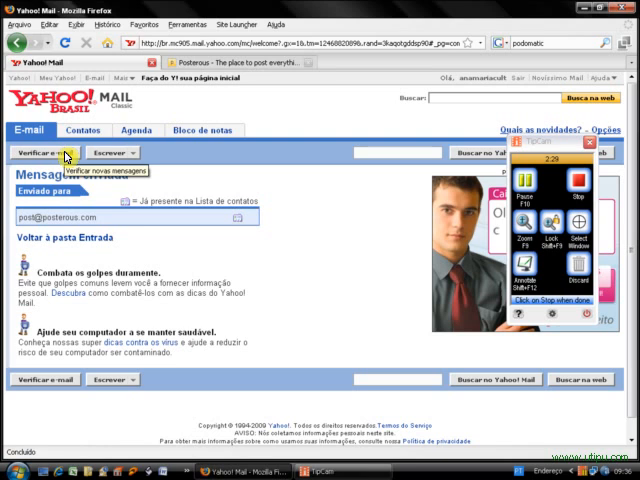
click(44, 152)
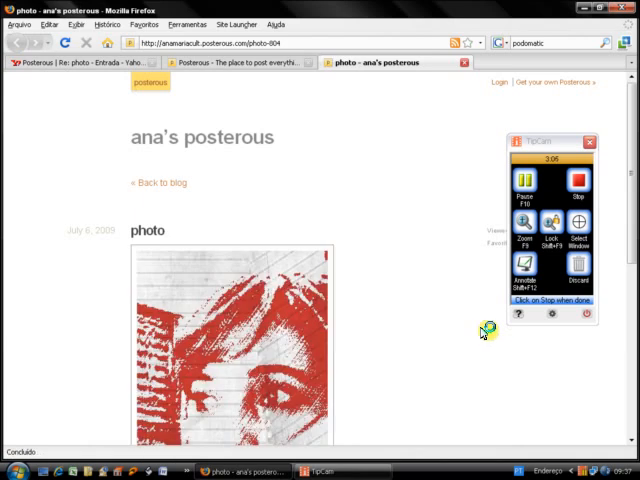
scroll(down, 3)
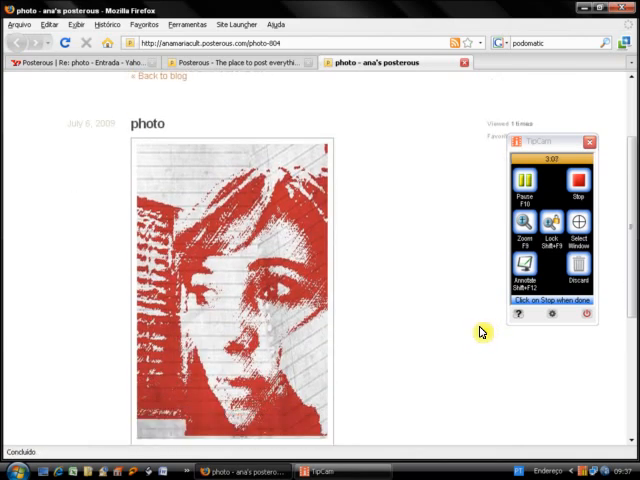
scroll(down, 3)
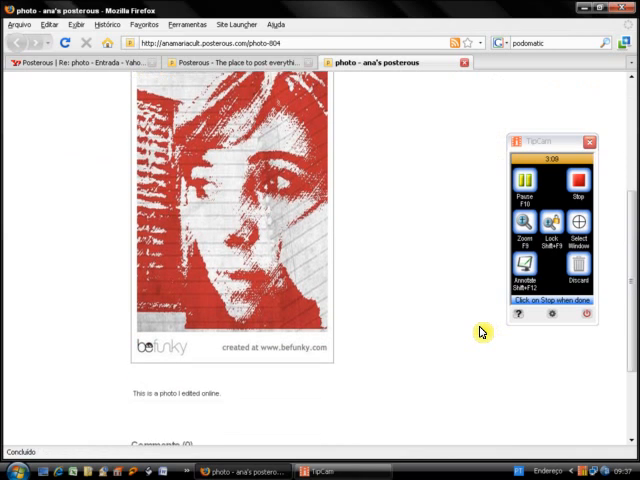
scroll(down, 3)
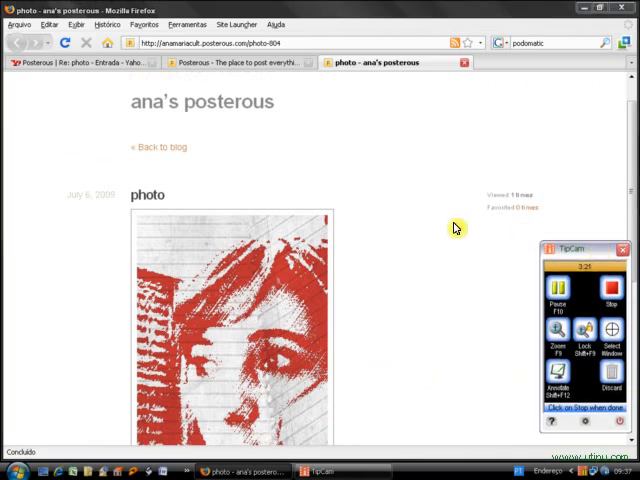
mouse_move(520, 164)
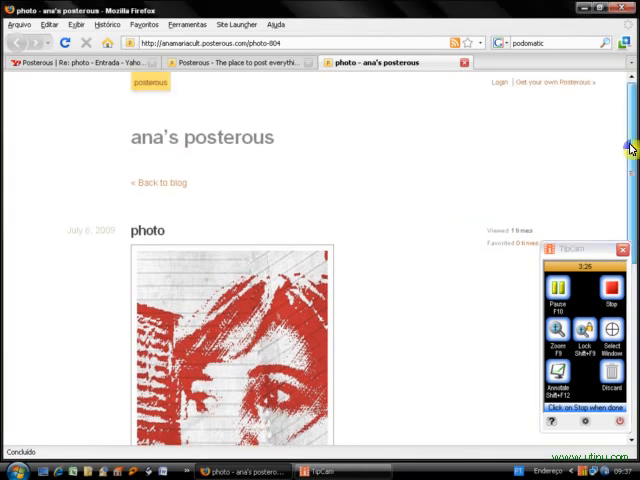
scroll(down, 3)
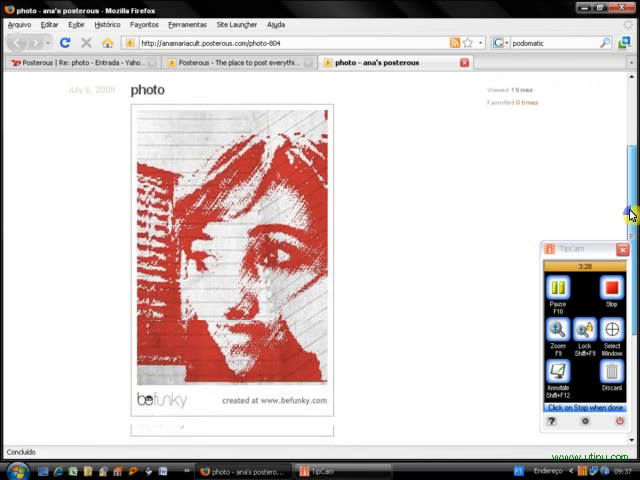
scroll(down, 3)
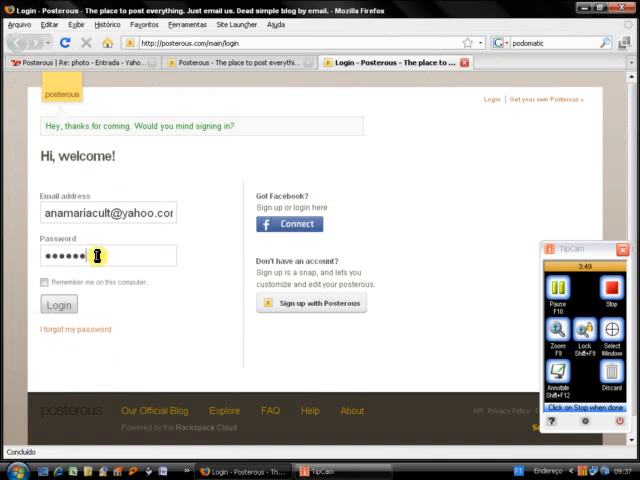
Step: Log in to the Posterous account with the filled-in email and password
click(58, 312)
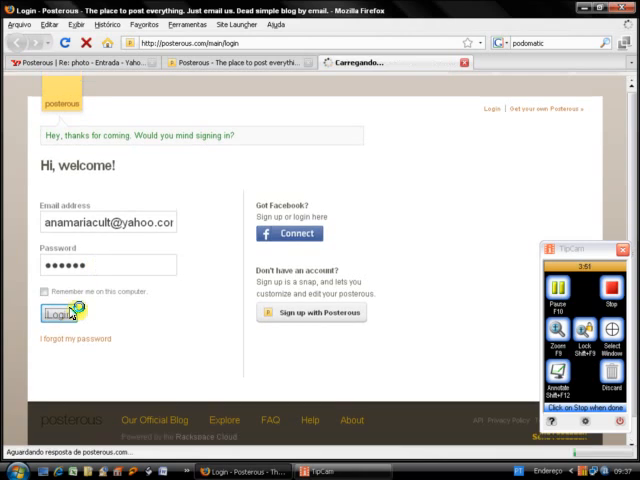
click(58, 322)
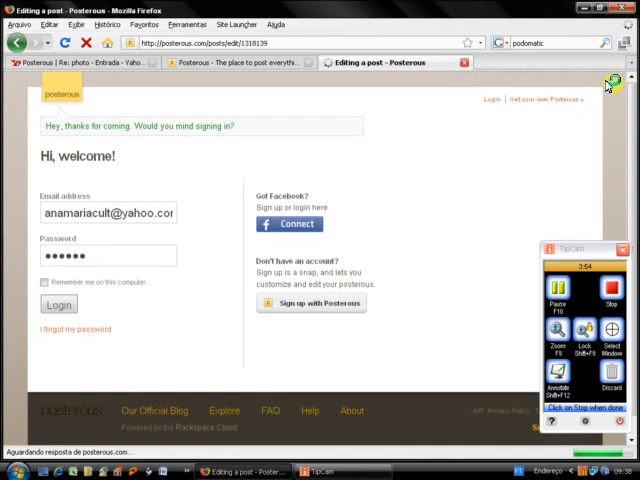
mouse_move(480, 166)
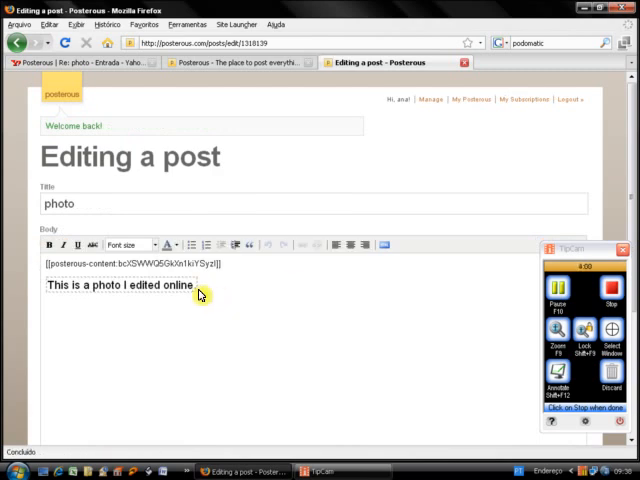
Step: Set the caption 'This is a photo I edited online' to font size 6 (24pt) and save the post
triple_click(116, 284)
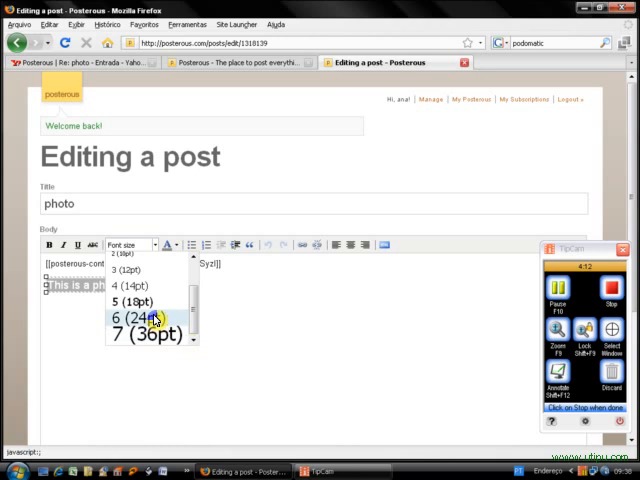
click(148, 318)
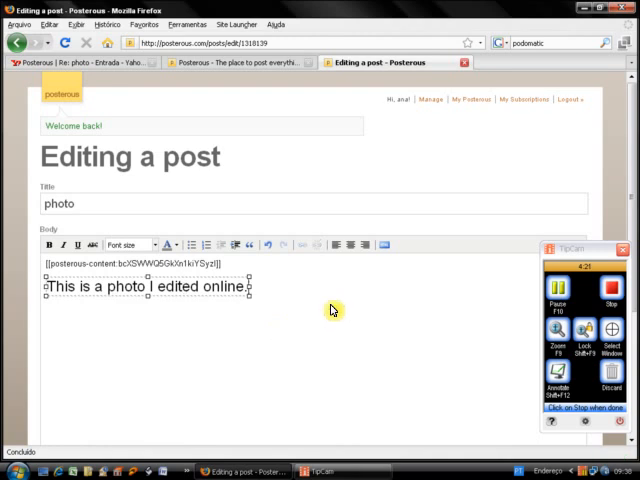
scroll(down, 3)
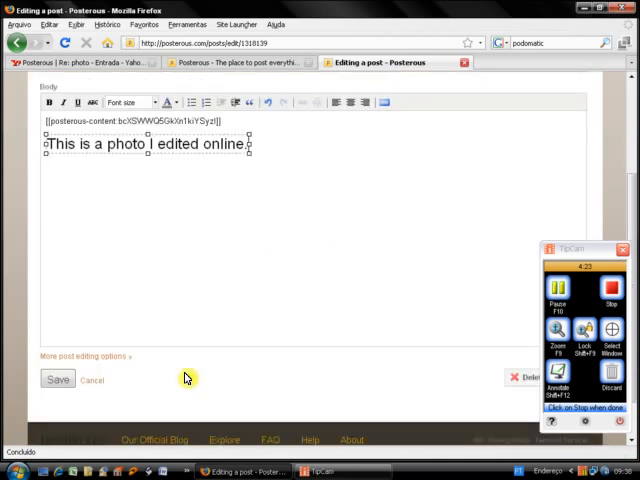
click(56, 380)
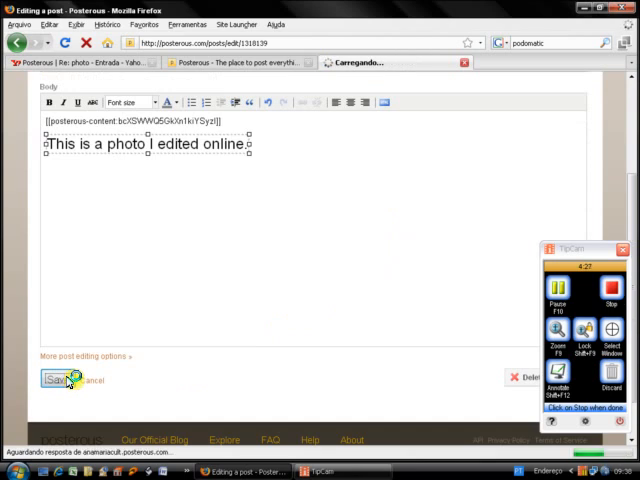
Step: View the updated 'photo' post page with its successful-update notice
click(54, 380)
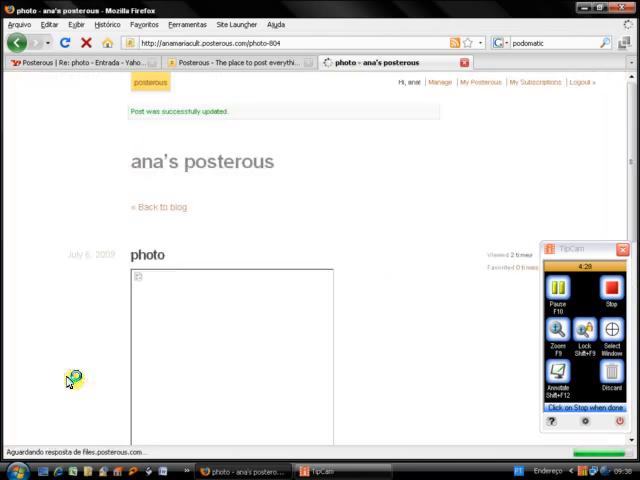
scroll(down, 3)
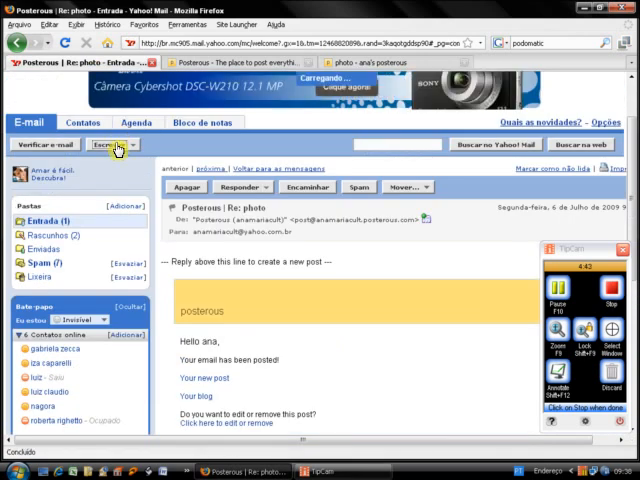
Step: Start a second email to 'post' with a subject beginning 'a wor'
click(108, 144)
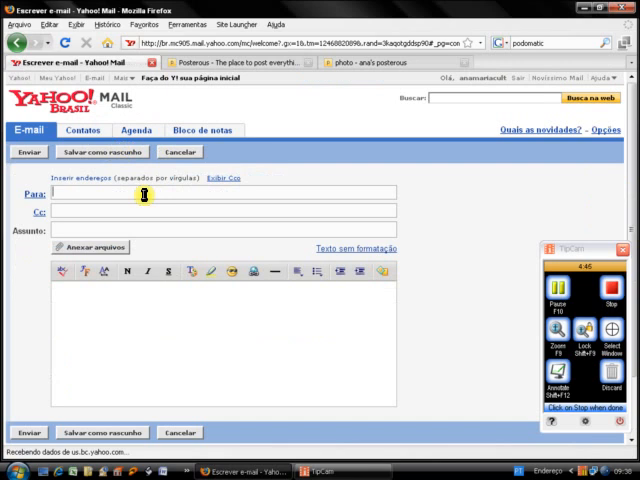
text(post)
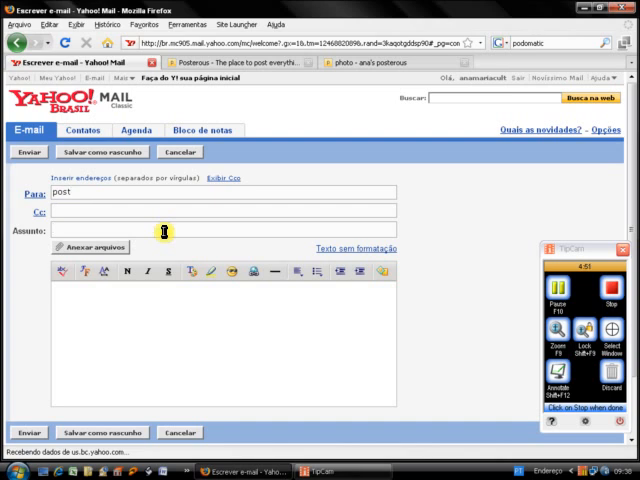
text(a wor)
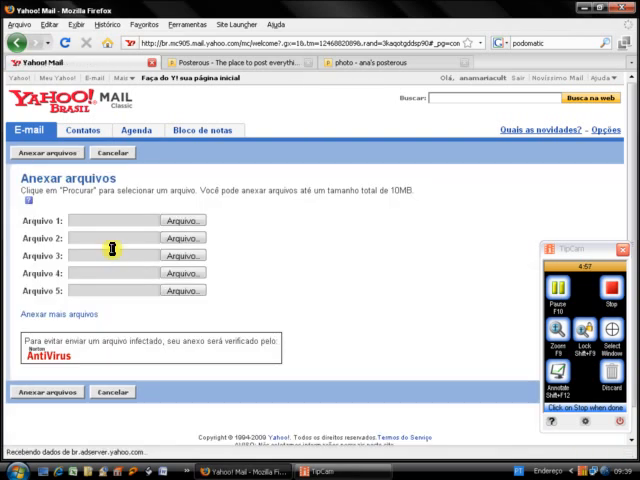
Step: Attach the grammar activity .doc file to the email
click(184, 256)
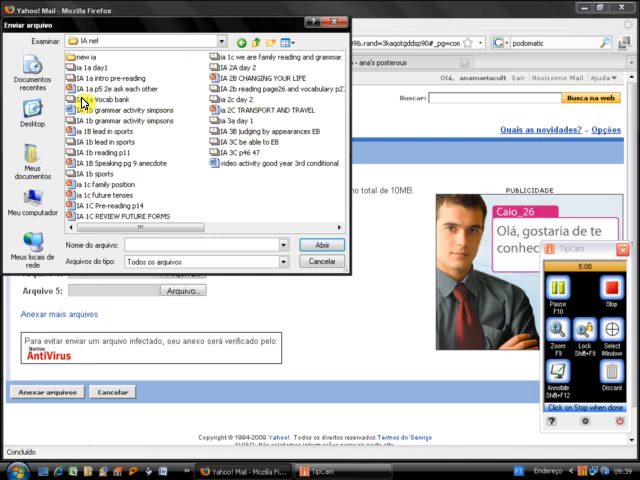
click(112, 108)
text(This is a grammar activit)
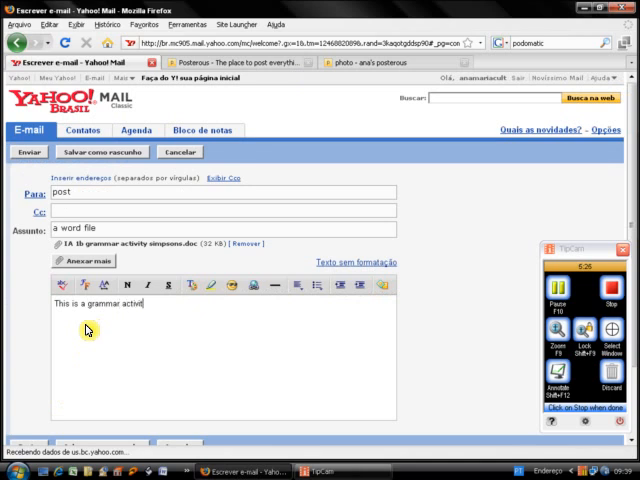
Step: Write 'This is a grammar activity for Intermediate A.' followed by an #end line
text(y)
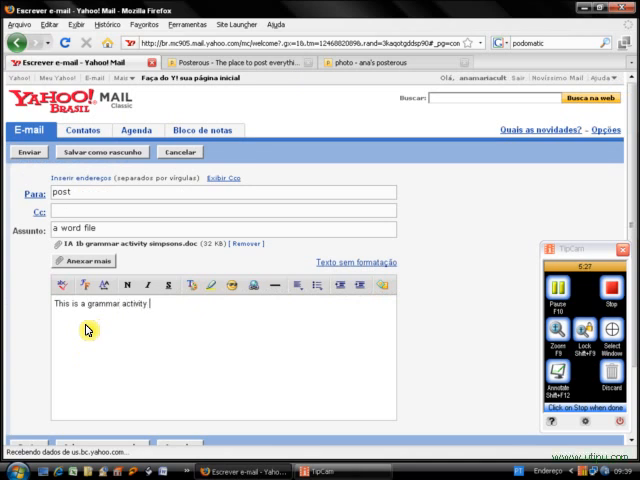
text(for Interne)
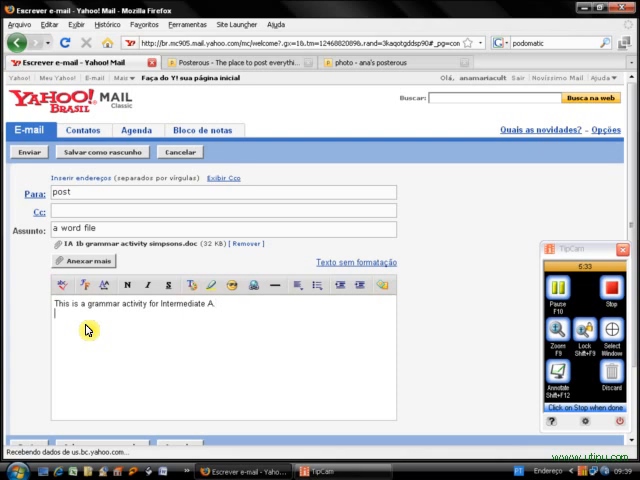
text(#)
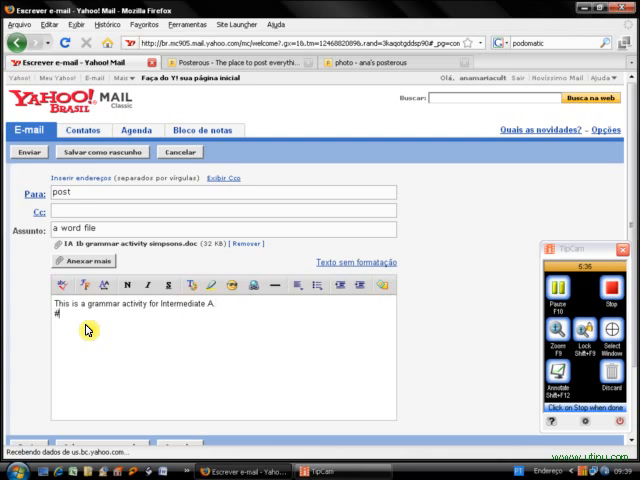
text(end)
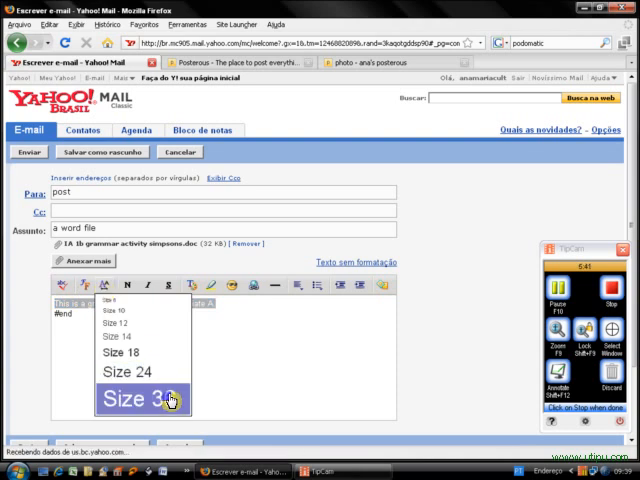
Step: Make the message text size 36 and attempt to send, hitting an invalid-address warning
click(144, 400)
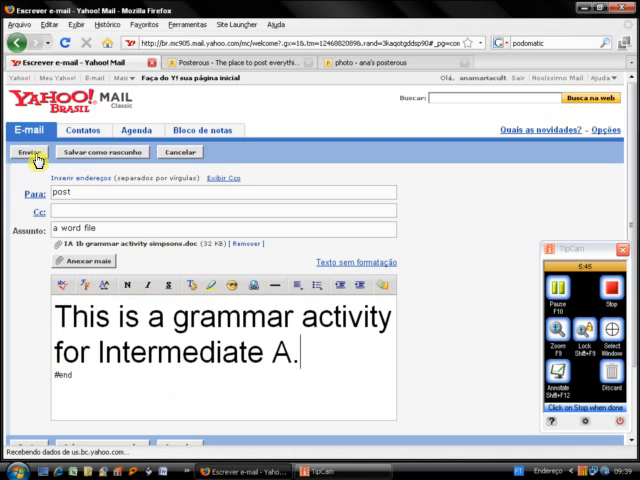
click(28, 152)
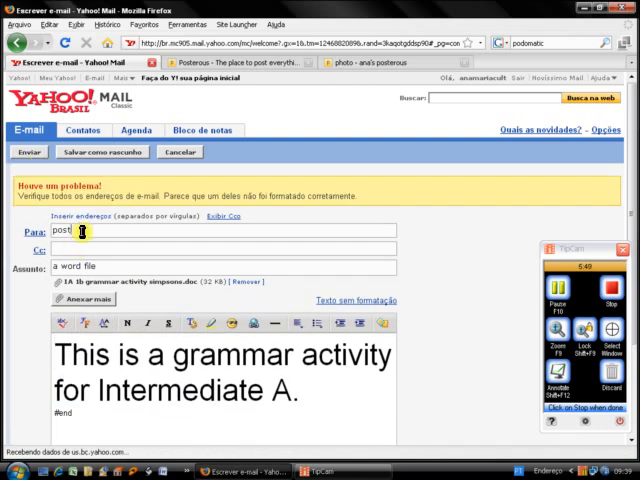
Step: Correct the recipient to the full Posterous address and send the grammar activity email
text(posterous.com>,)
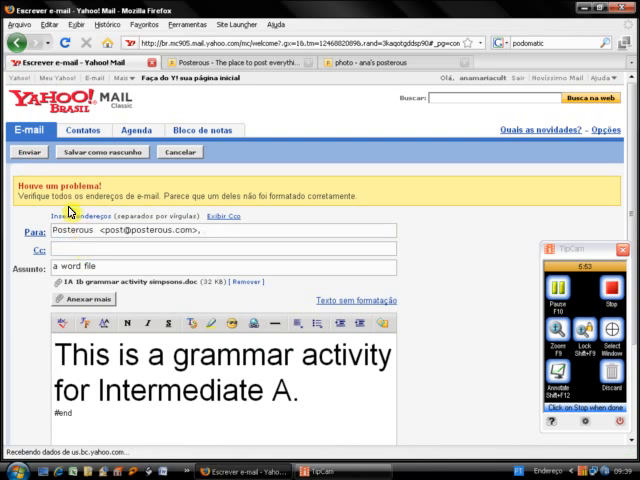
click(28, 152)
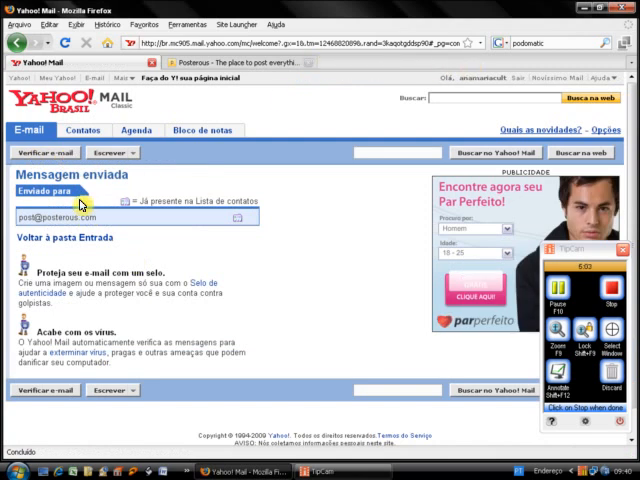
Step: Return to the inbox and refresh it until the Posterous 'a word file' reply arrives
click(44, 152)
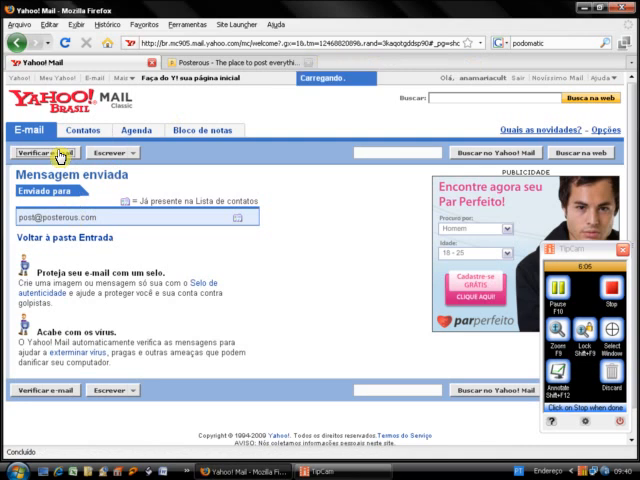
click(72, 236)
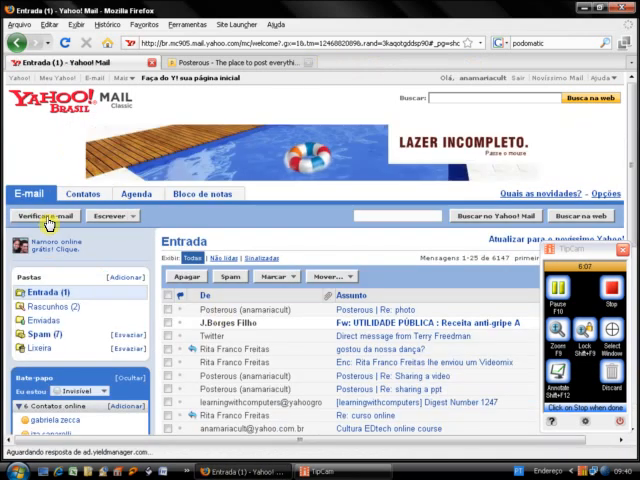
mouse_move(48, 220)
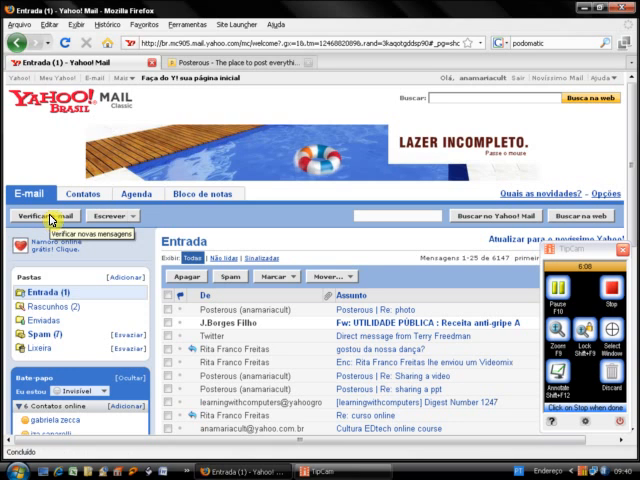
click(44, 216)
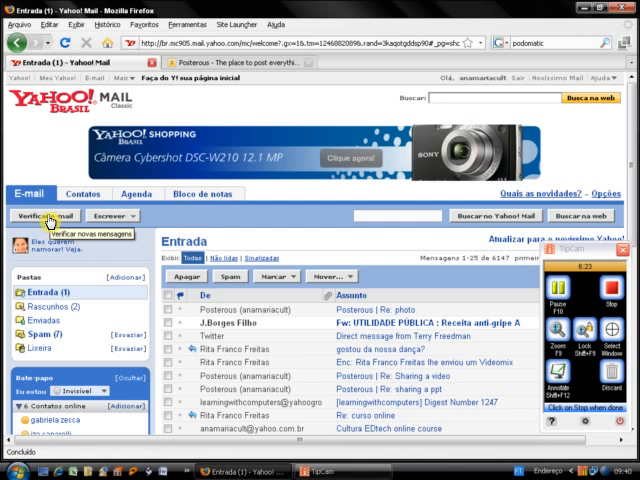
click(48, 216)
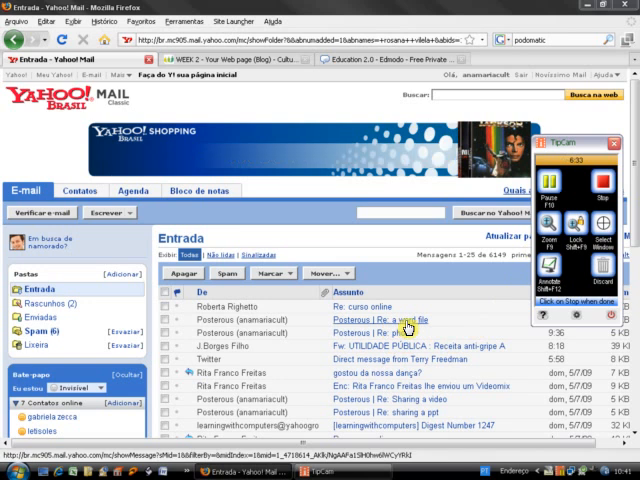
mouse_move(404, 328)
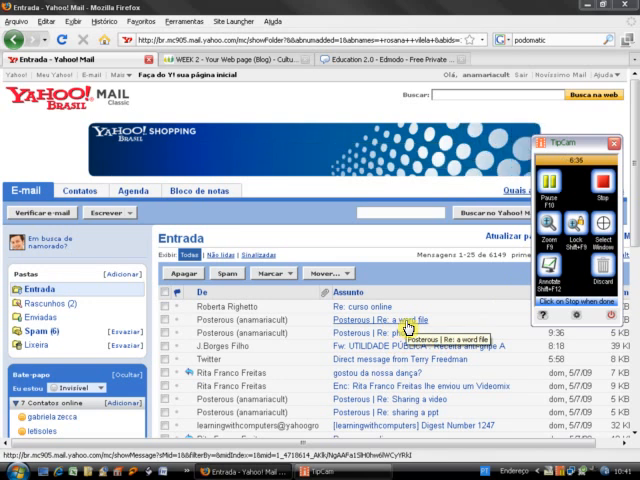
Step: Read the 'Posterous | Re: a word file' message confirming the post
click(376, 320)
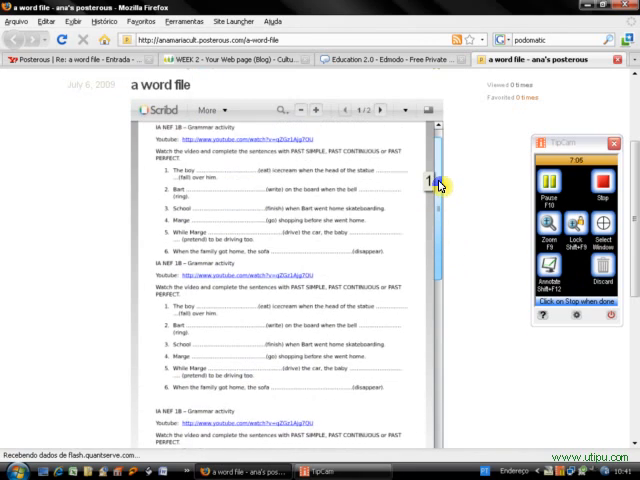
Step: Scroll past the embedded grammar activity document to the Intermediate A caption
scroll(down, 3)
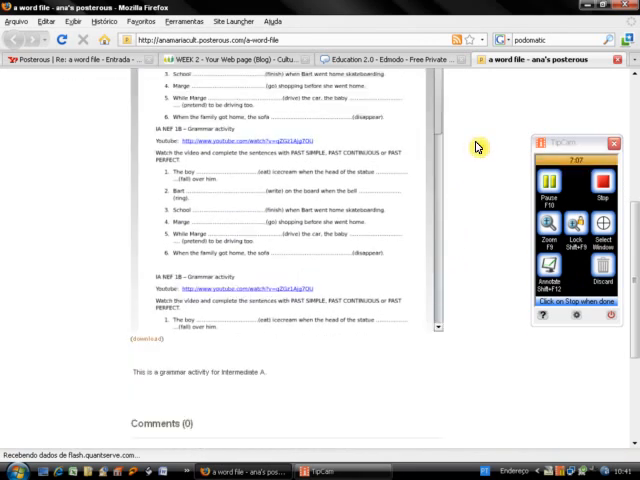